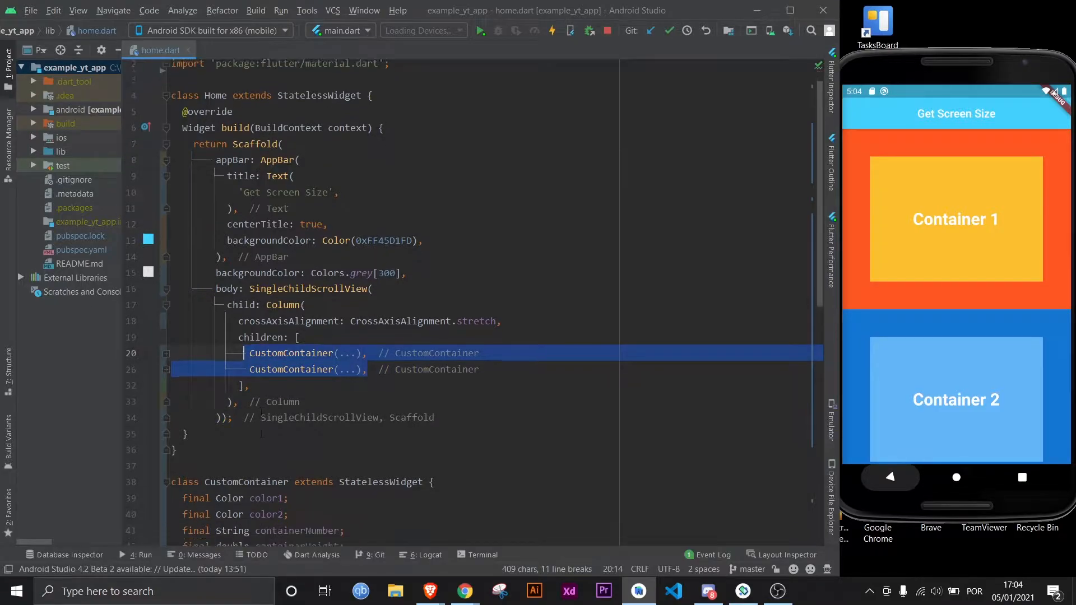
- Scroll down through home.dart to the build method
scroll(down, 3)
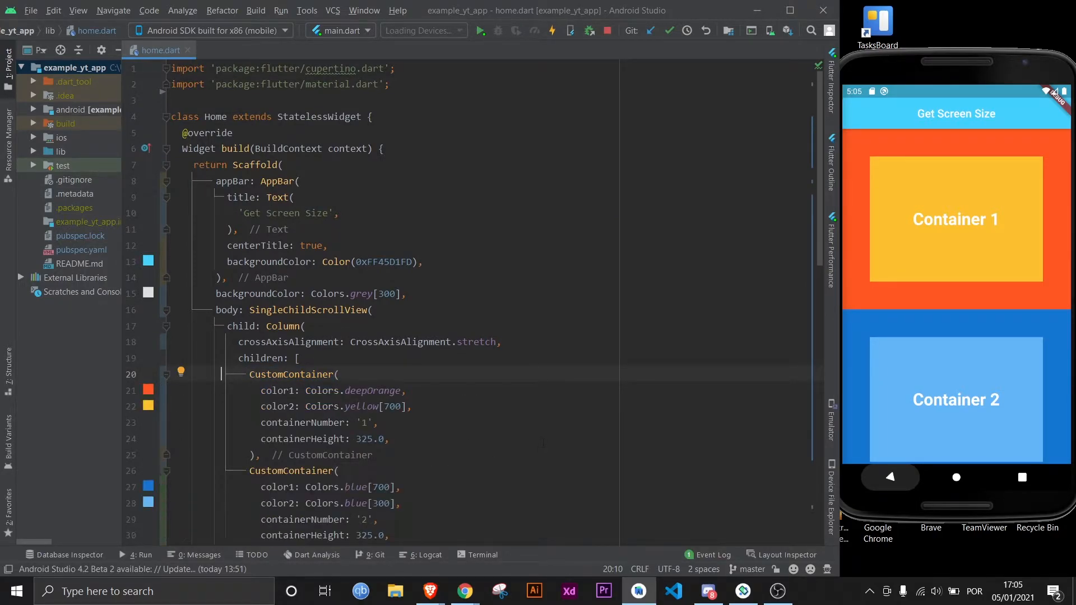
scroll(down, 3)
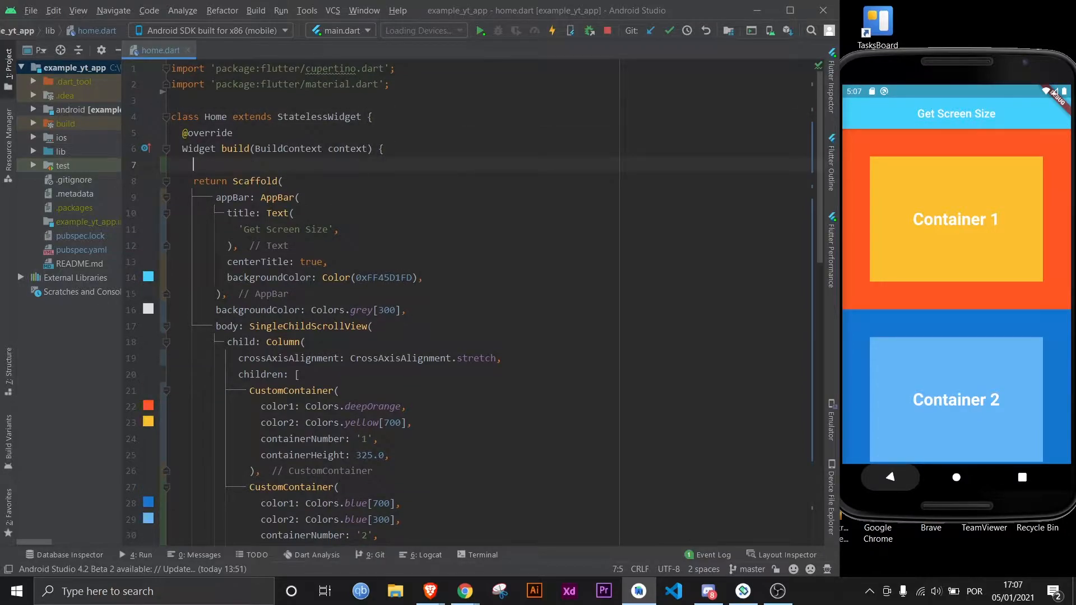
- Declare final screenHeight = MediaQuery.of(context).size.height; and select the first container's 325.0 height
text(final screen)
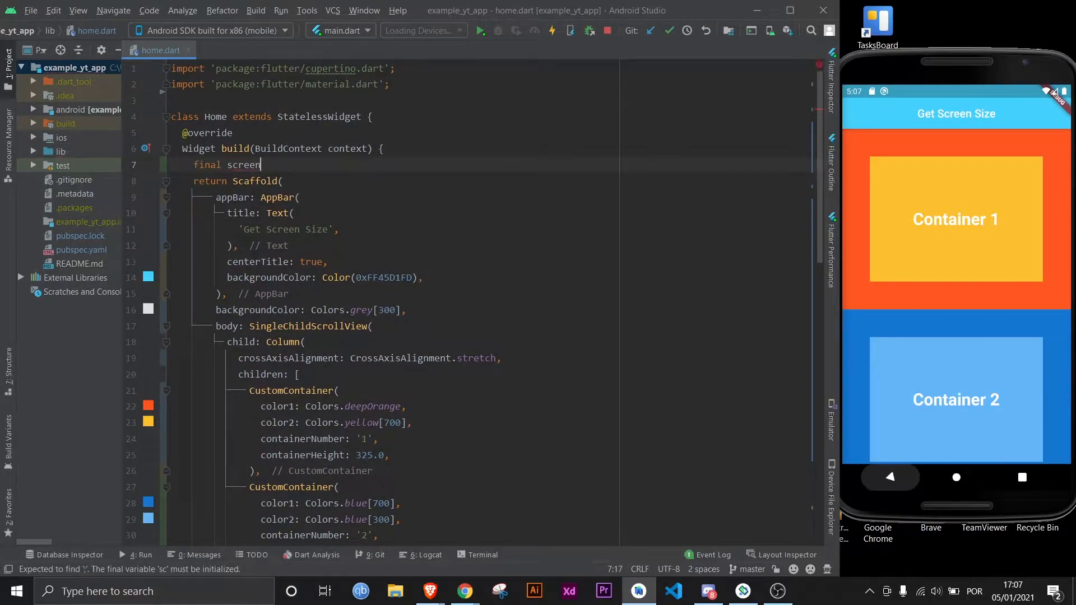
text(Height = MediaQuery.of(context)
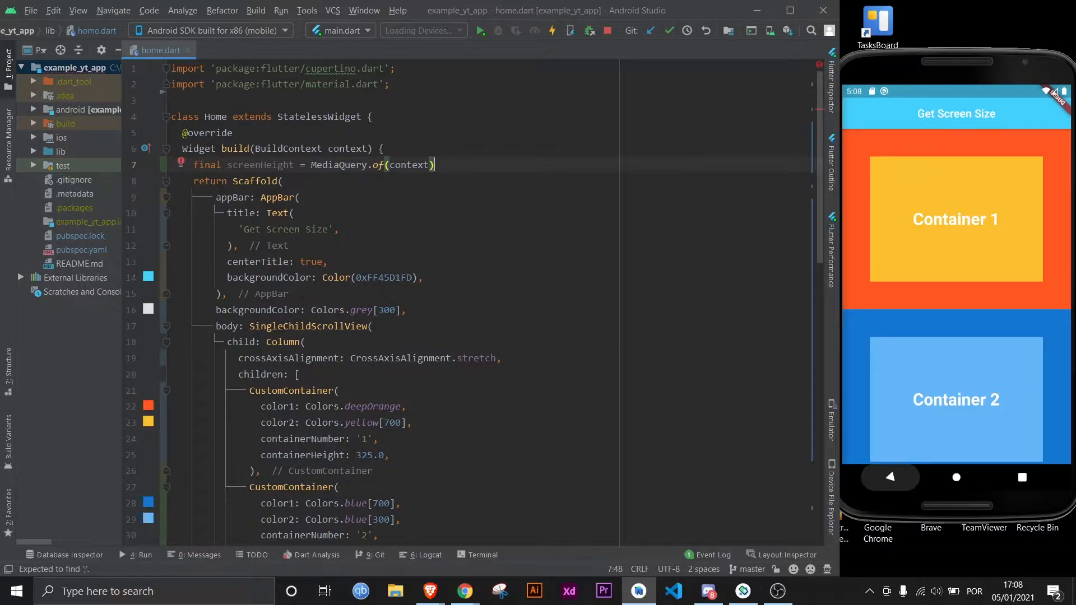
text(.)
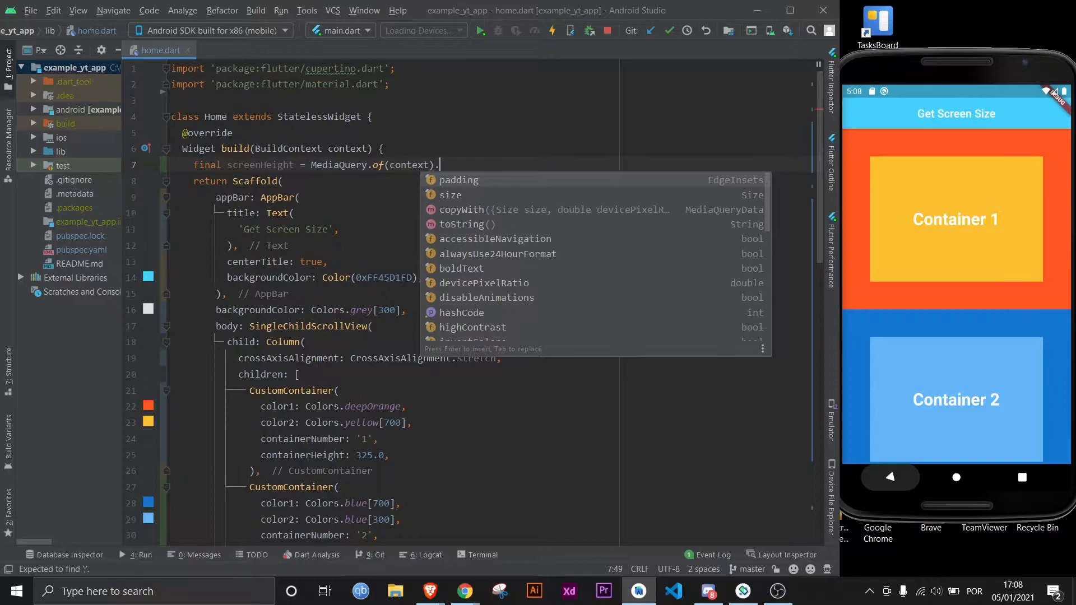
text(size.)
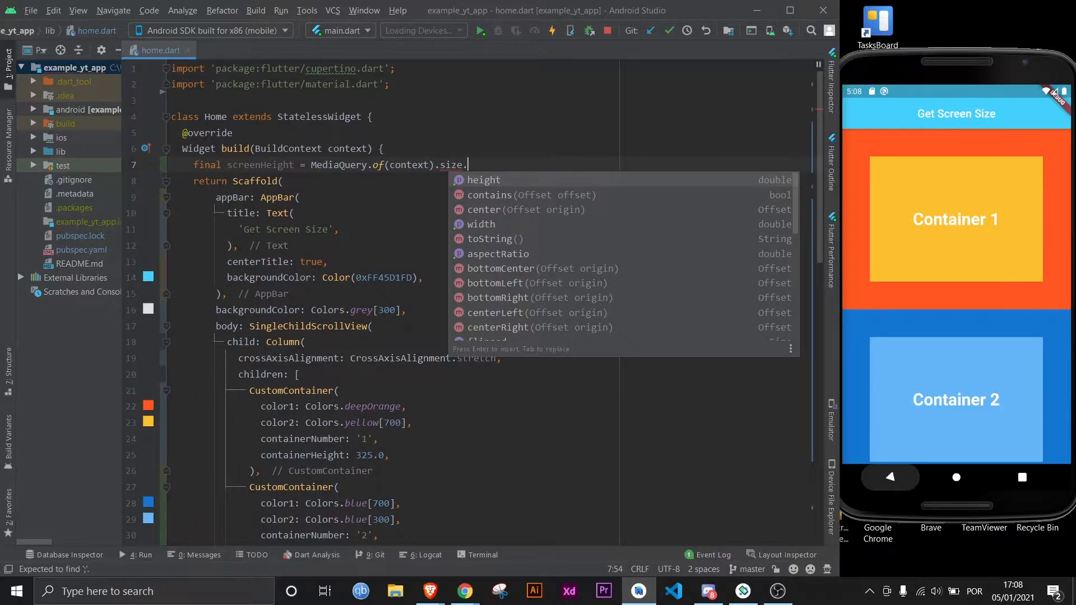
text(height;)
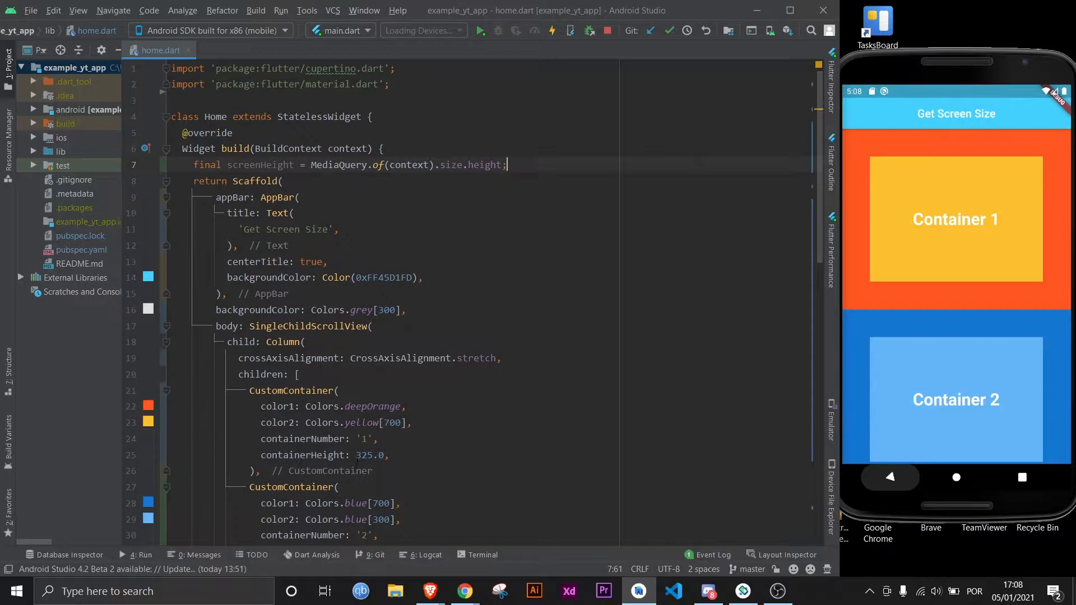
double_click(369, 455)
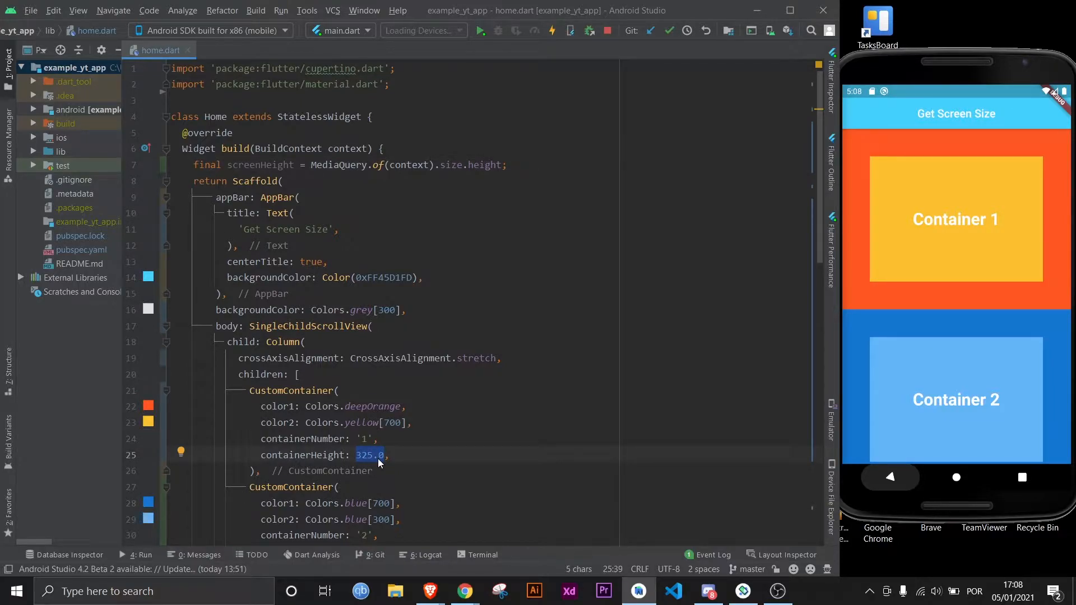
- Change the first container's height from 325.0 to screenHeight * 0.5 and hot reload
text(screenHeight)
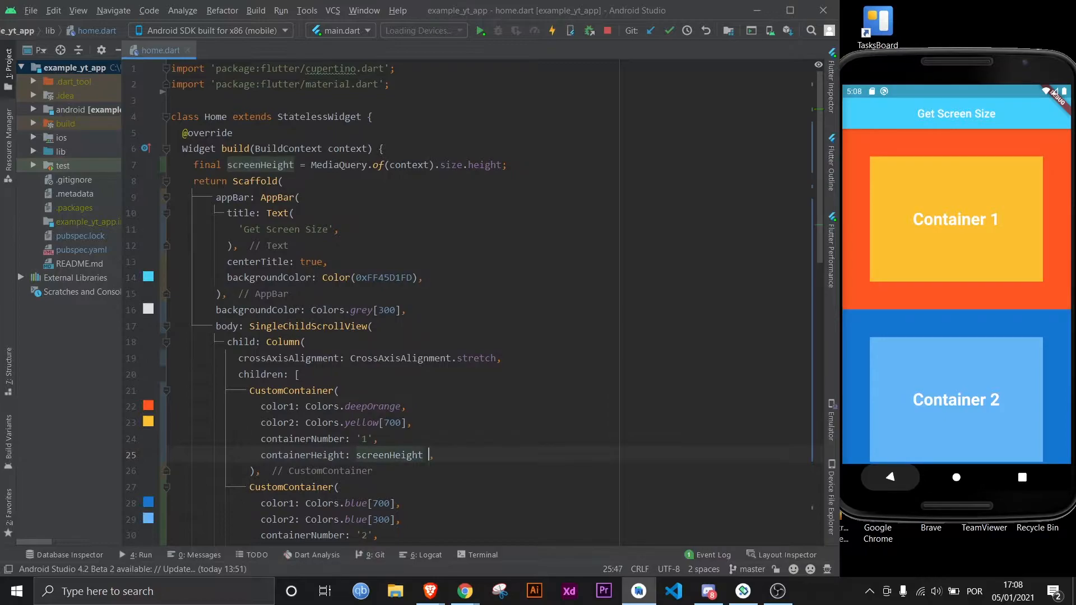
text(* 0.5)
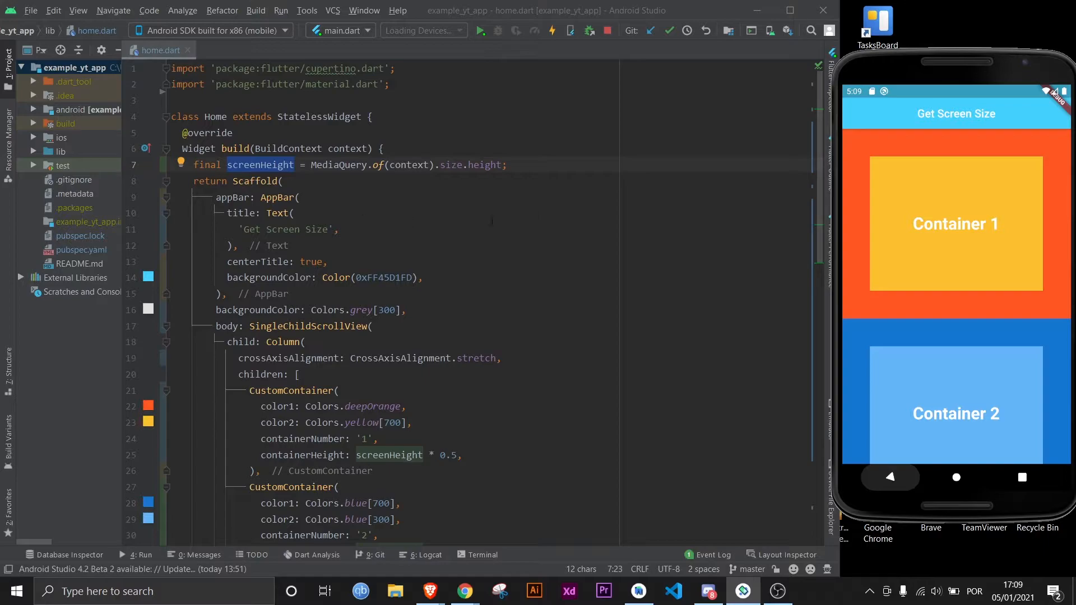
mouse_move(744, 196)
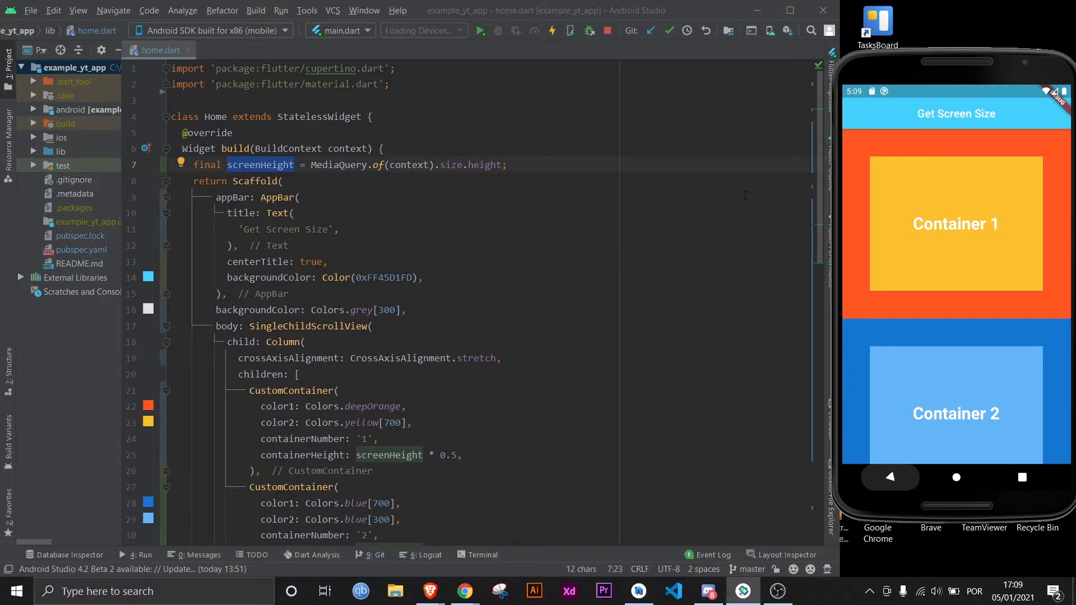
click(226, 293)
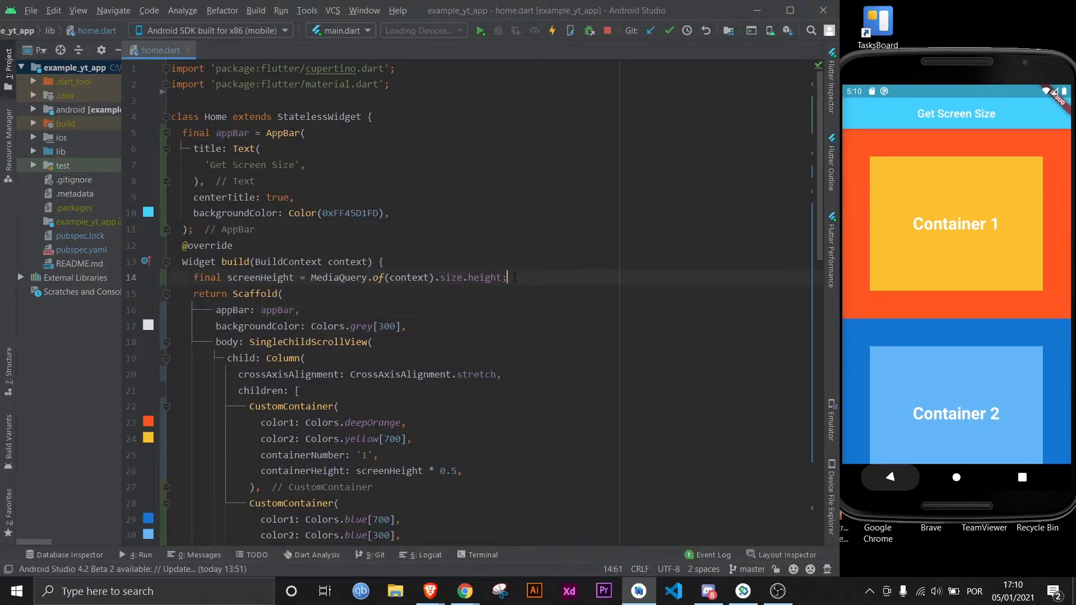
- Add final appBarHeight = appBar.preferredSize.height; to the build method
text(final appBa)
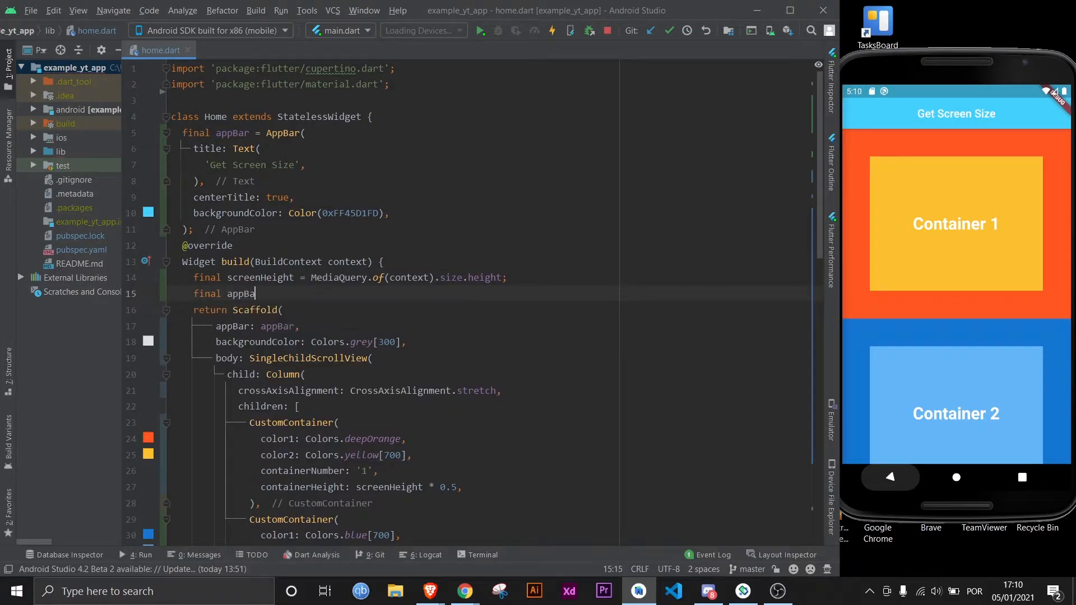
text(BarHeight = app)
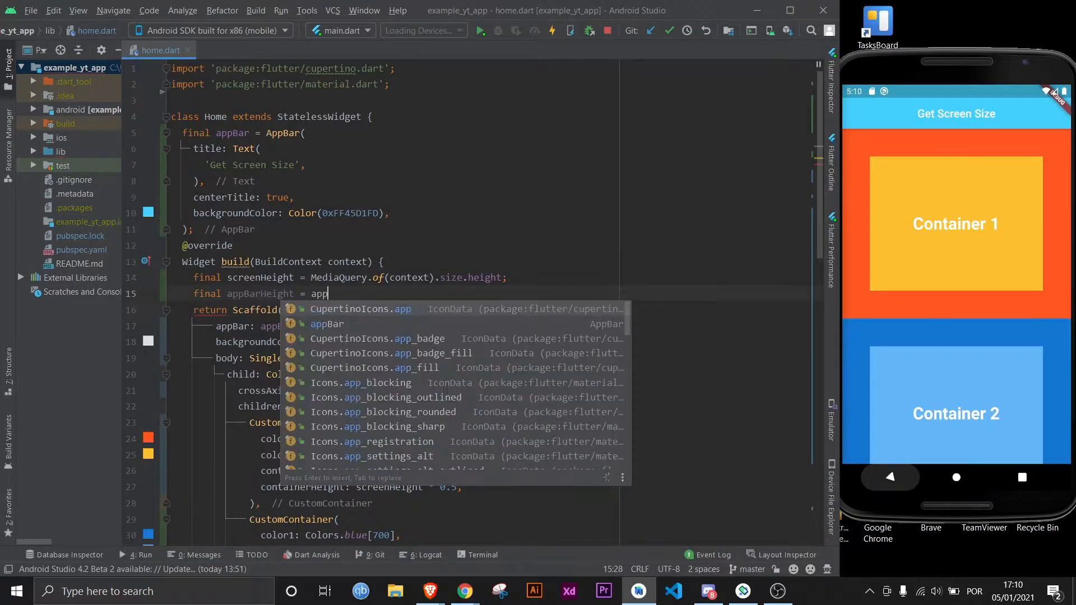
text(Bar.pre)
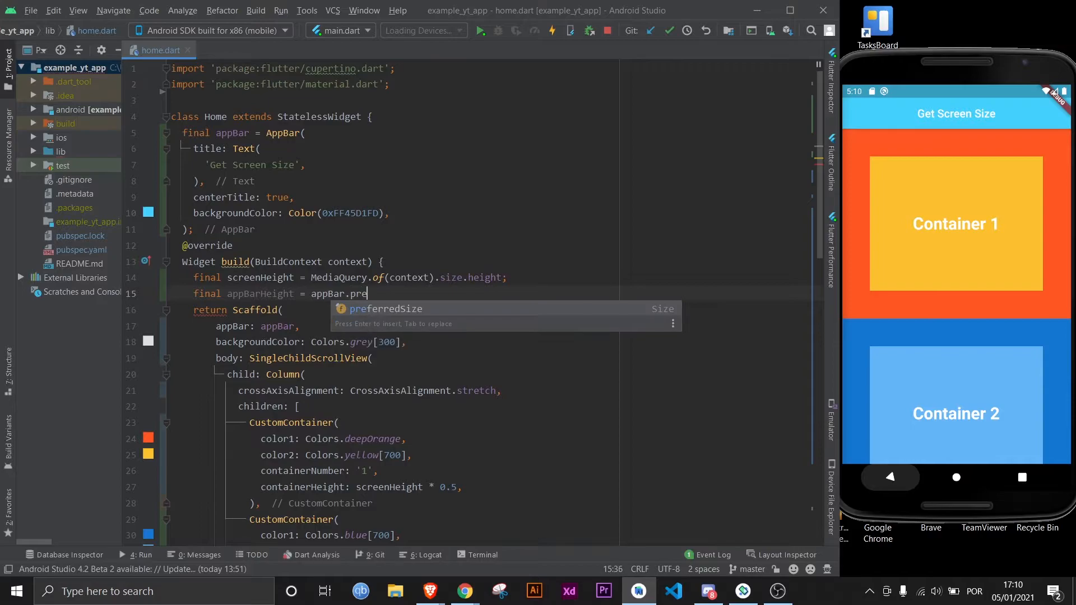
text(ferredSize.height;)
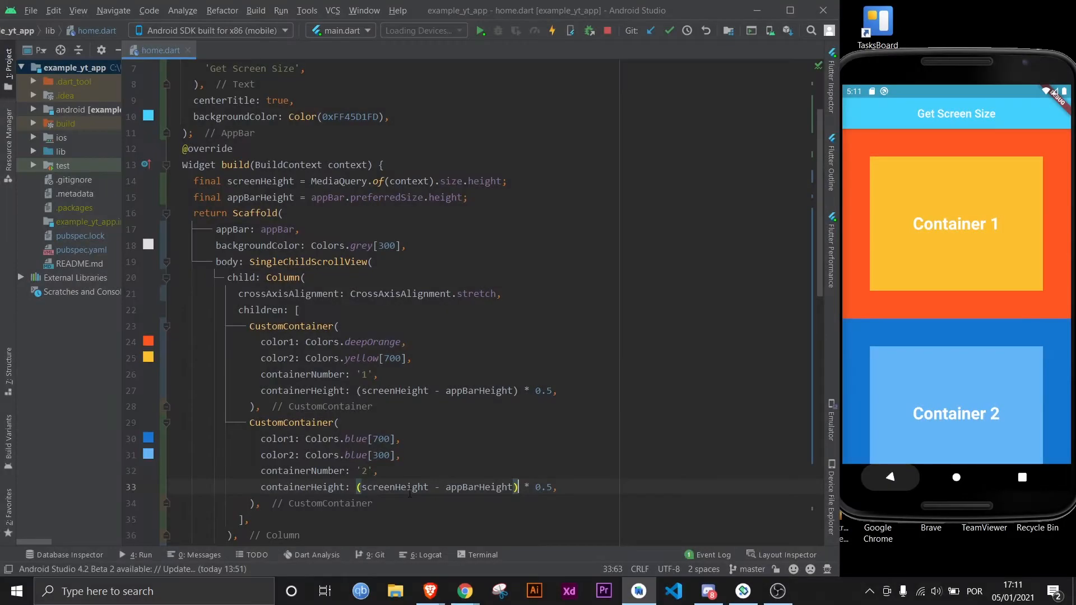
- Hot reload the app, then place the cursor at the end of the appBarHeight line
click(550, 31)
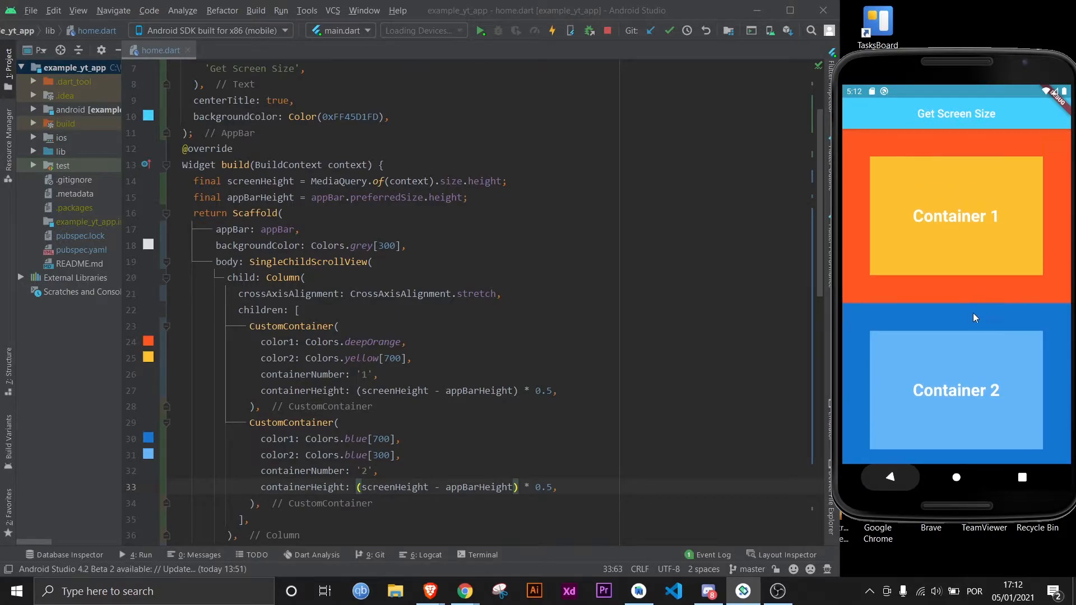
click(569, 487)
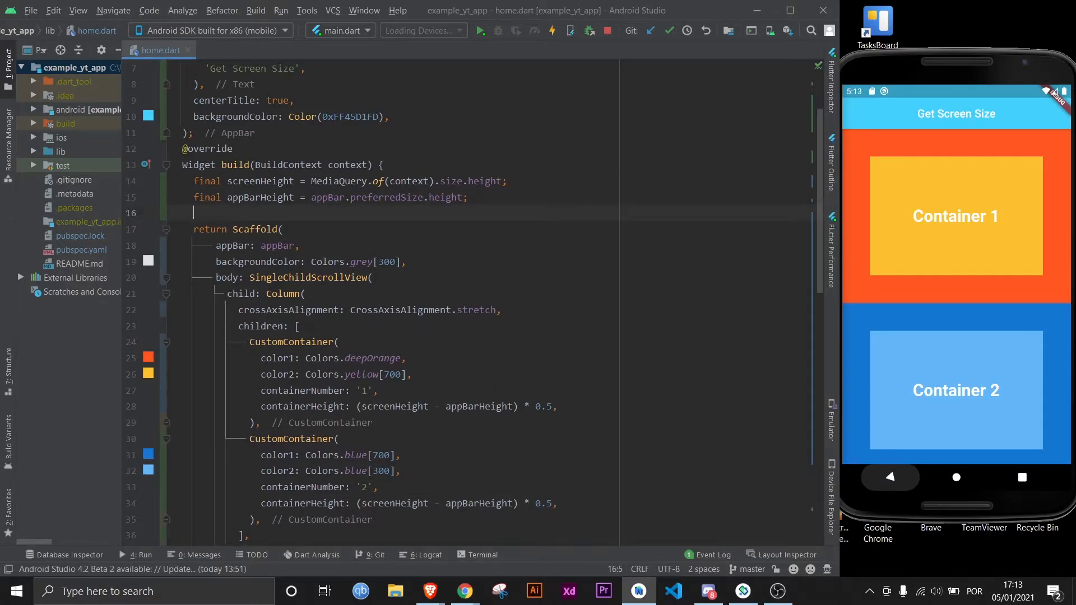
- Add final statusBarHeight = MediaQuery.of(context).padding.top; below appBarHeight
text(final statusBarHeight =)
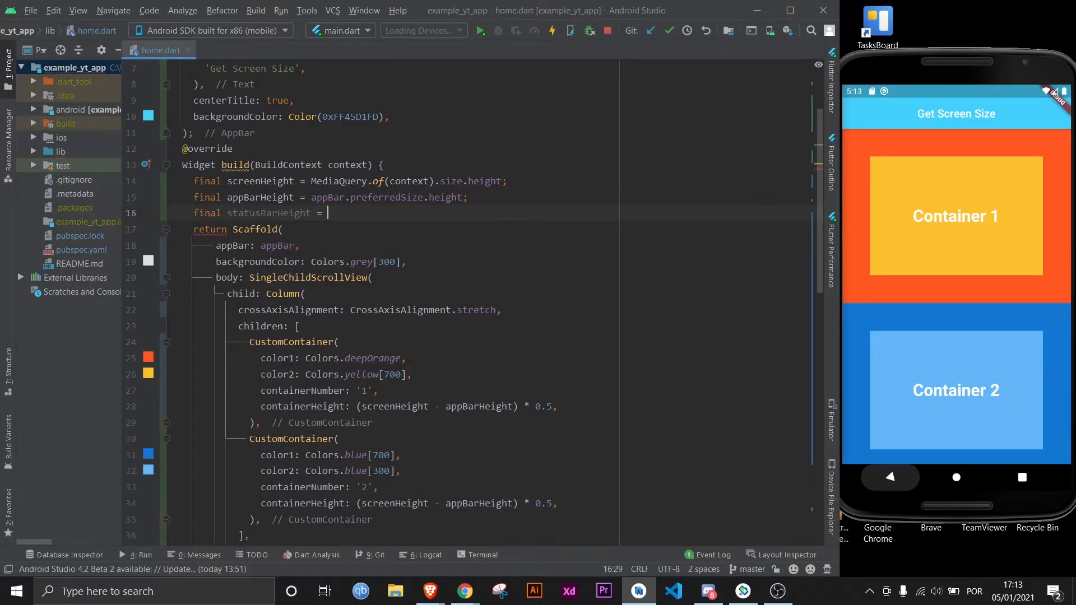
text(MediaQuery.)
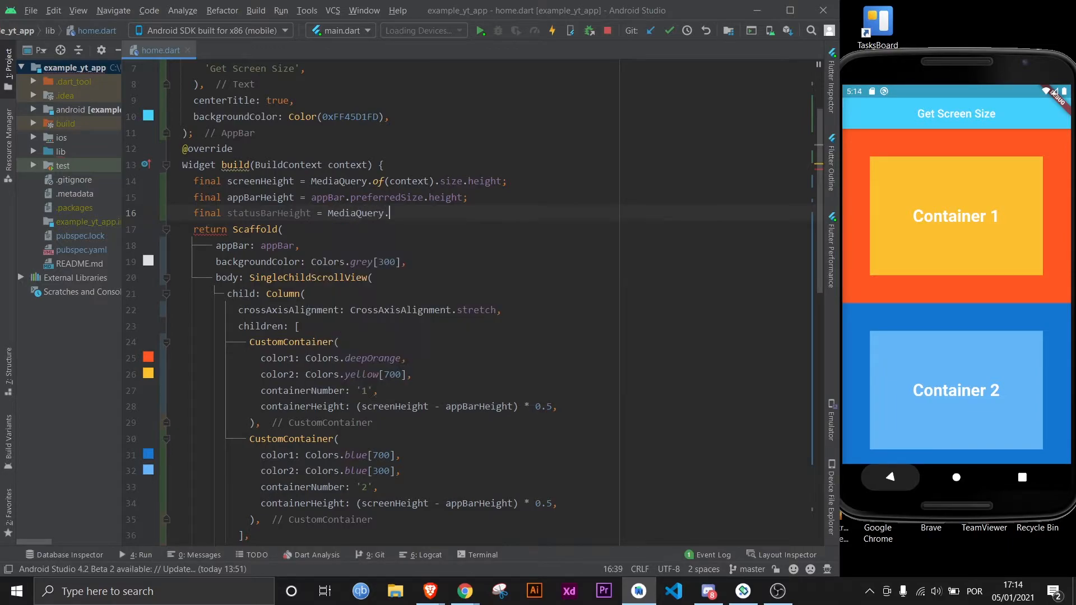
text(of(context).padding)
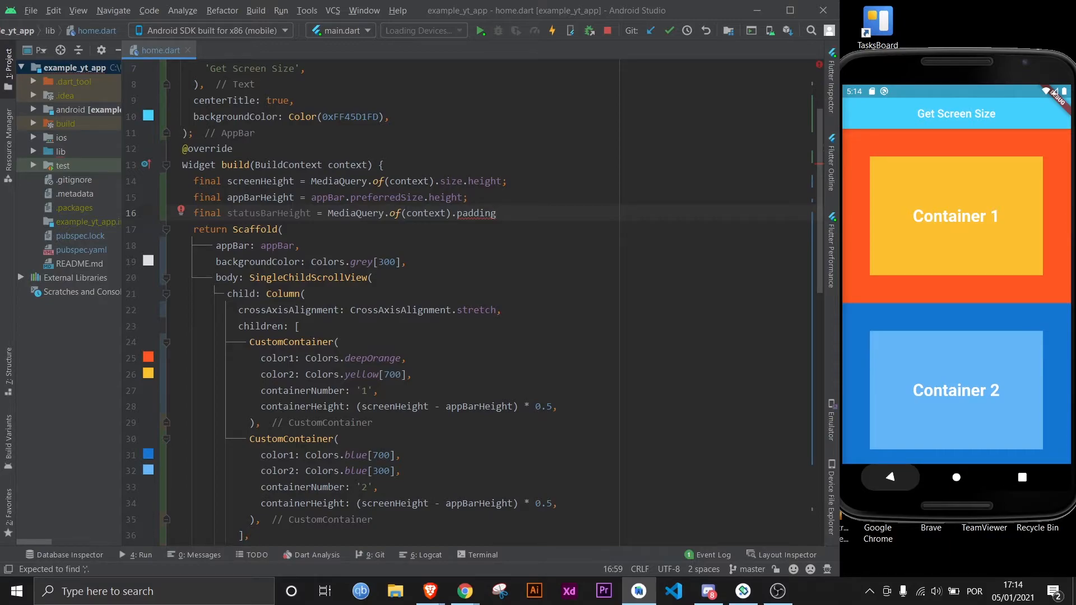
click(496, 213)
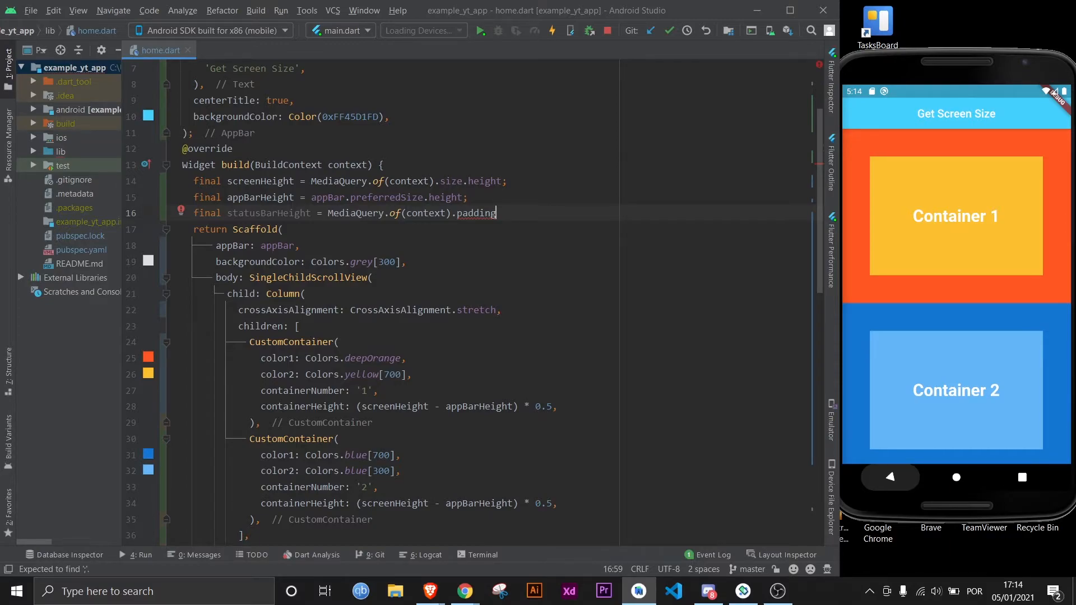
text(.top;)
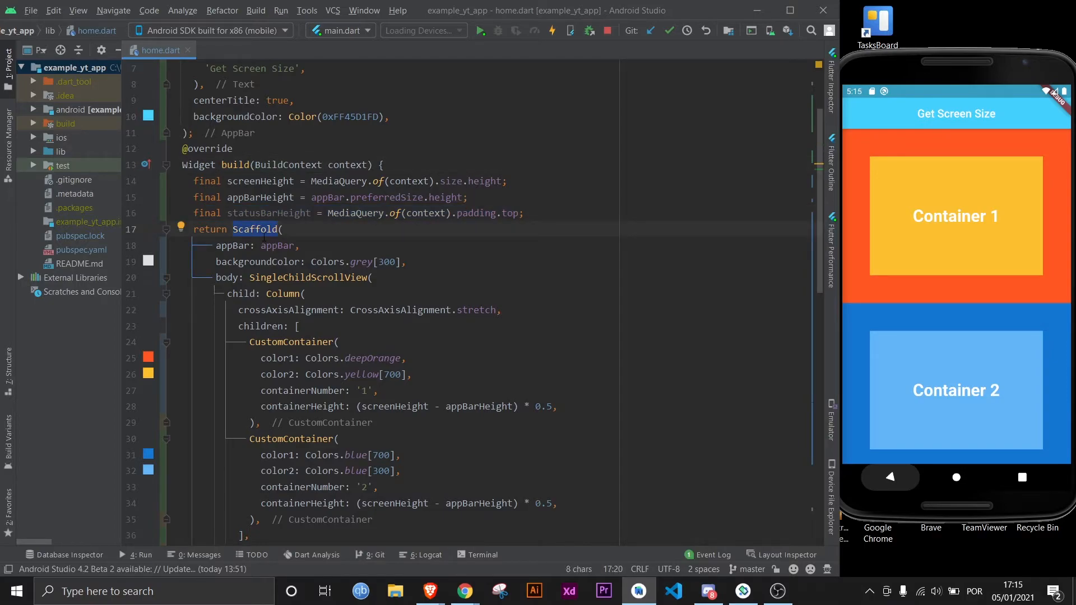
click(467, 197)
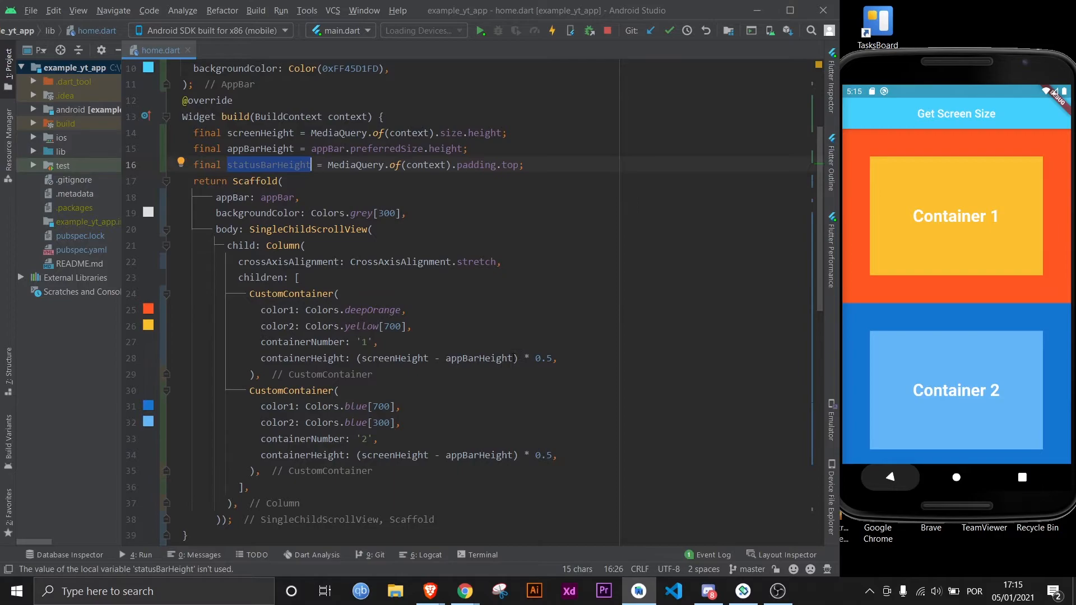
- Insert '- statusBarHeight' into both containers' height expressions
text(- s)
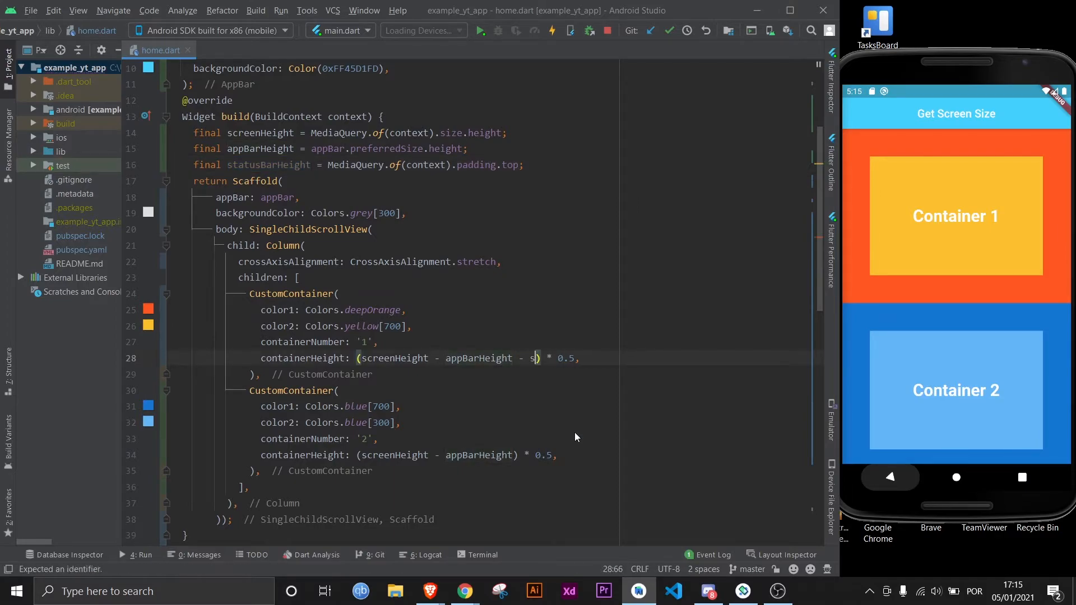
text(tatusBarHeight)
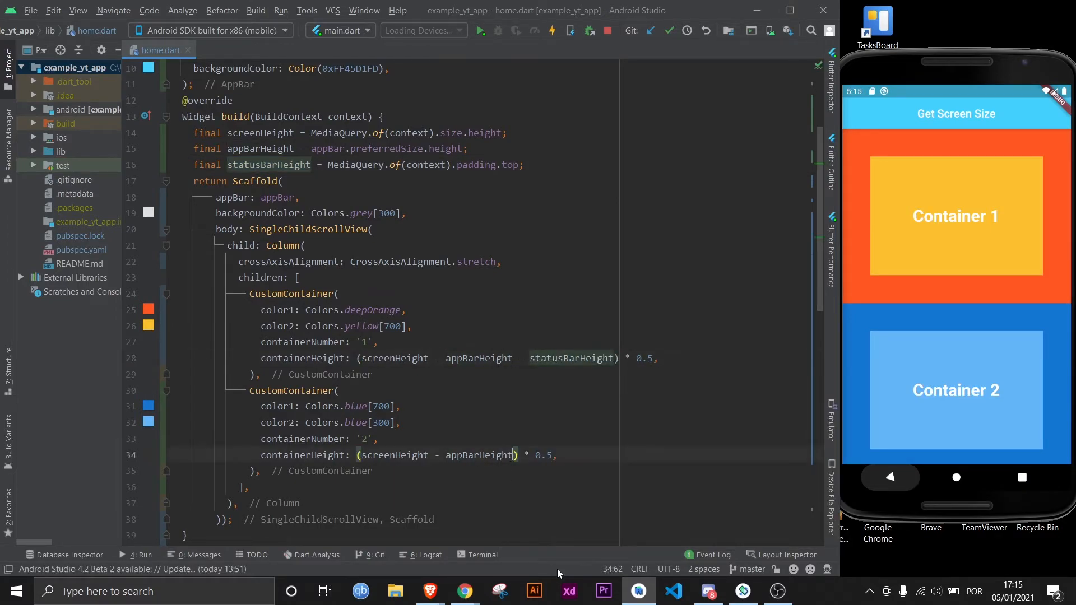
text(- statusBarHeight)
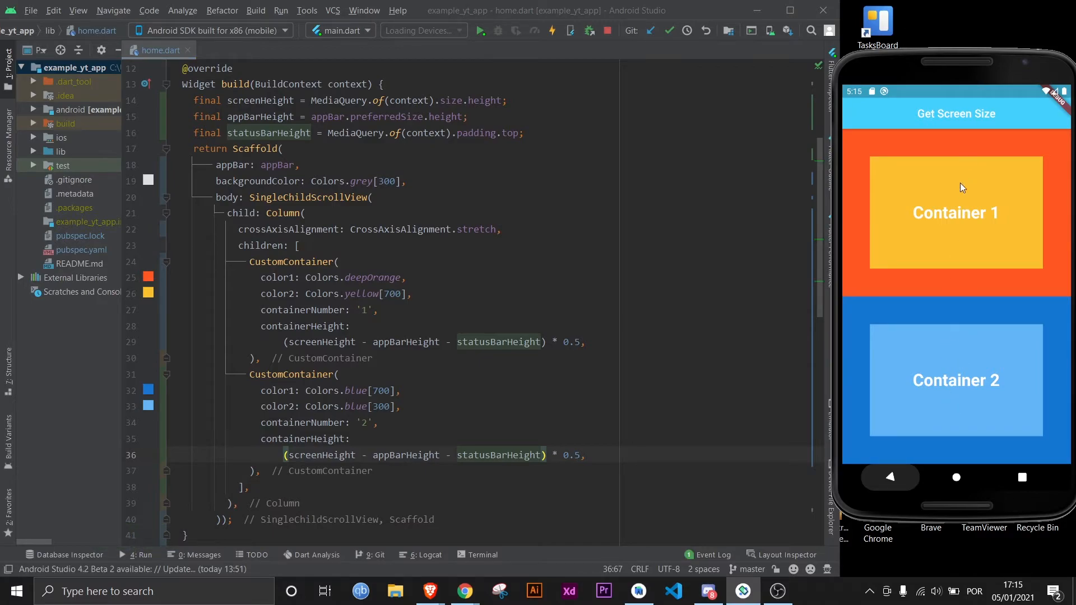
mouse_move(941, 272)
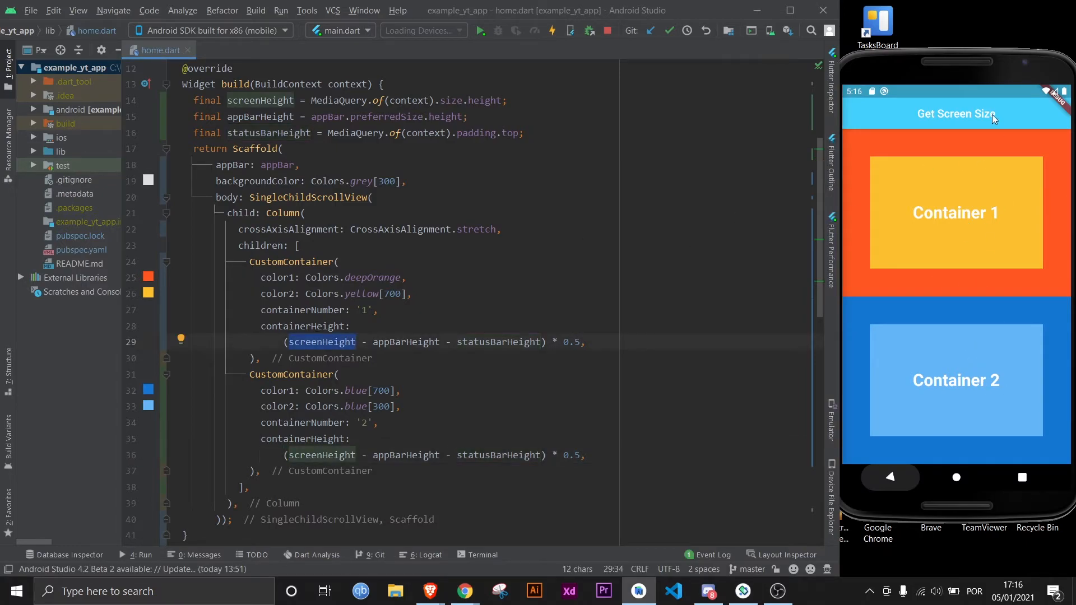
- Select screenHeight in the first formula, then close Android Studio to reach Confirm Exit
double_click(406, 342)
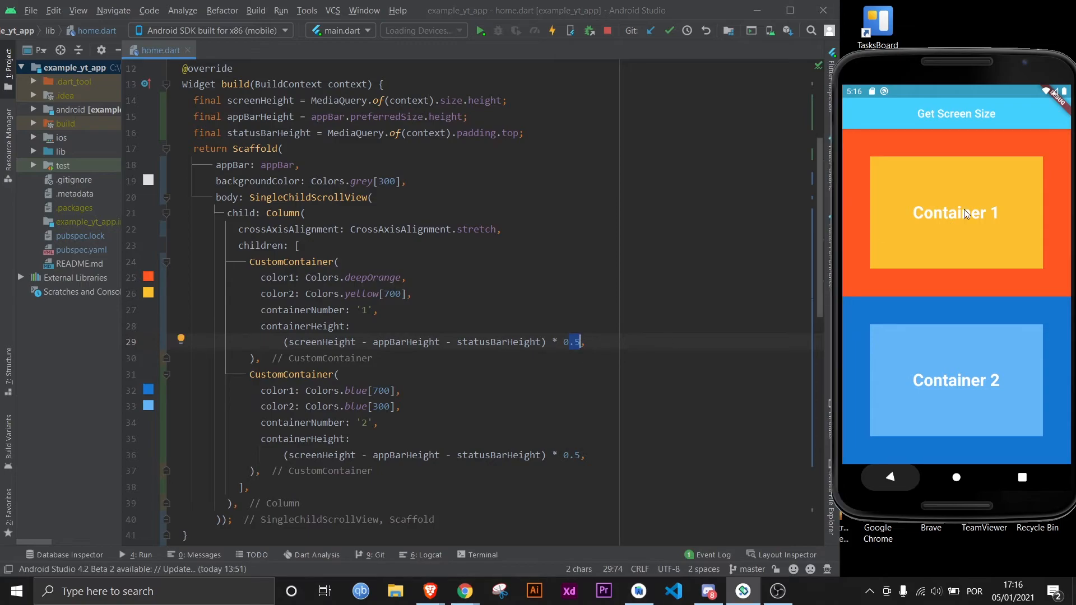
mouse_move(943, 465)
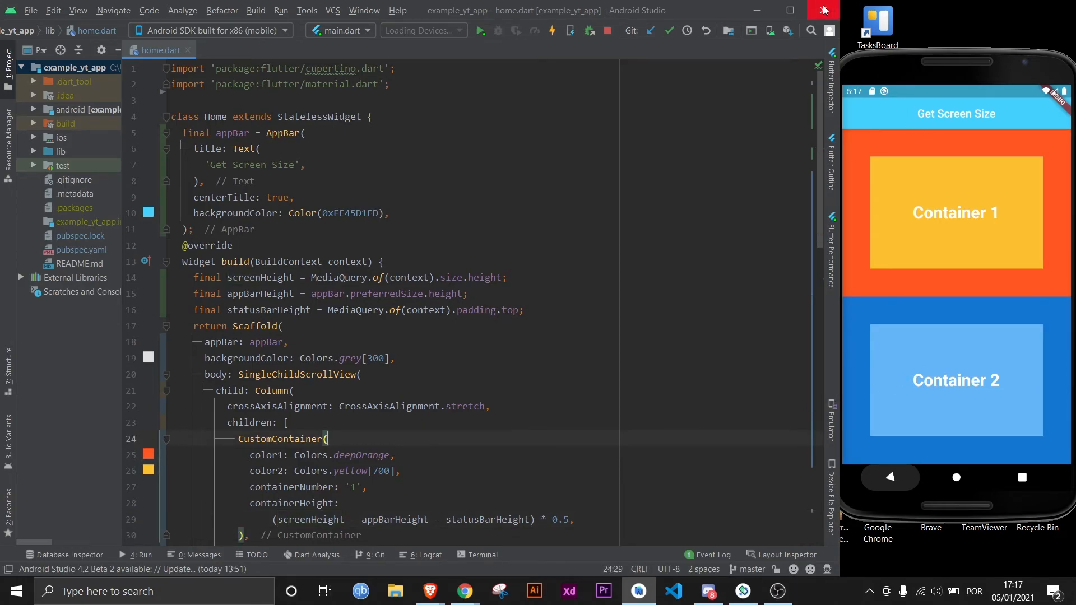
click(823, 10)
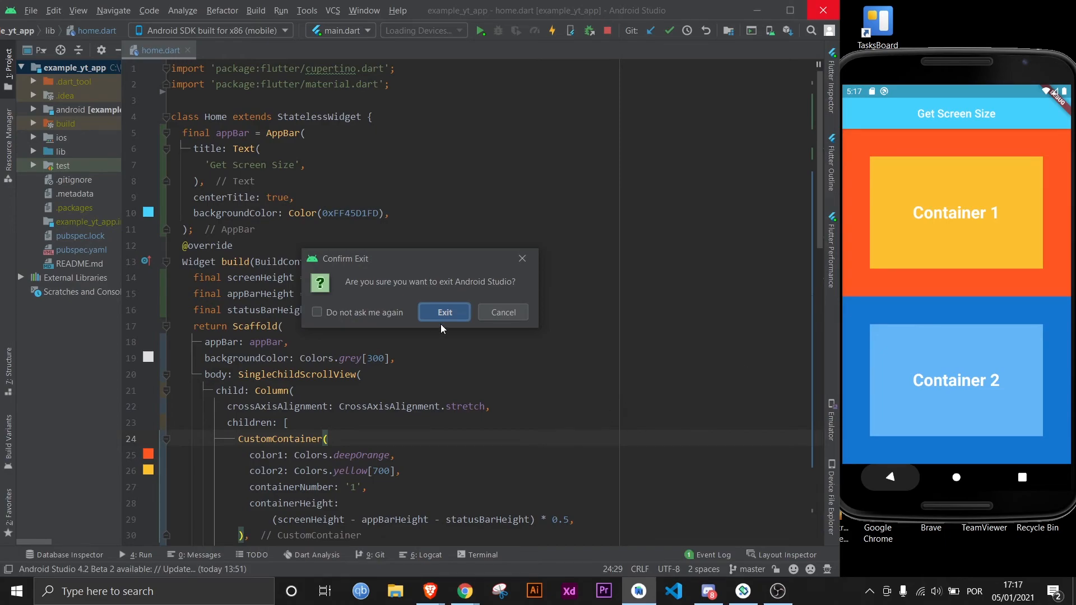